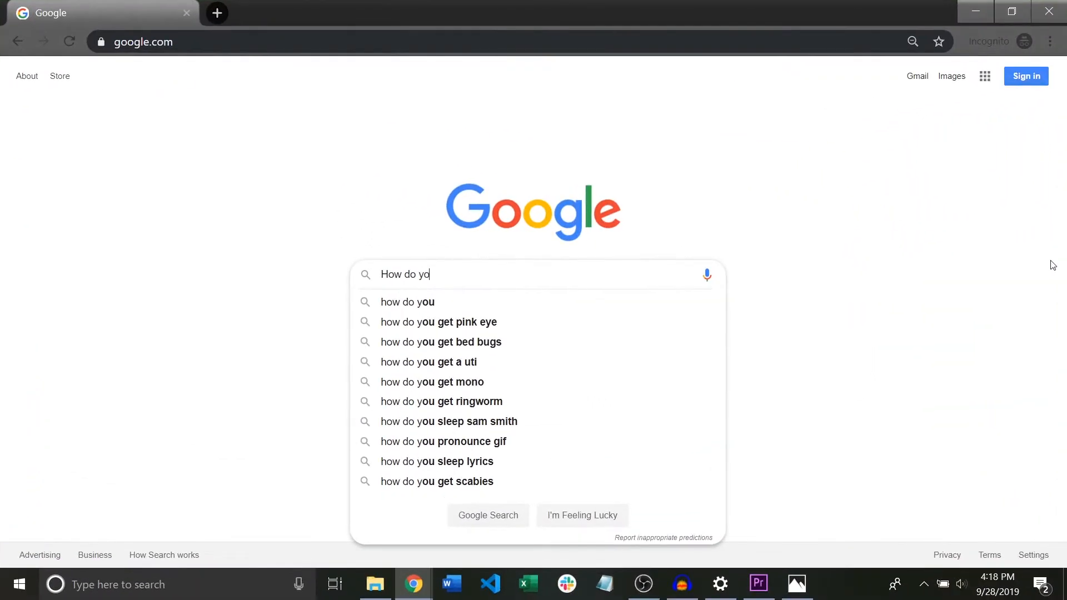
# - Search Google for 'How to do a loop' and look over the results
pyautogui.write('u lo')
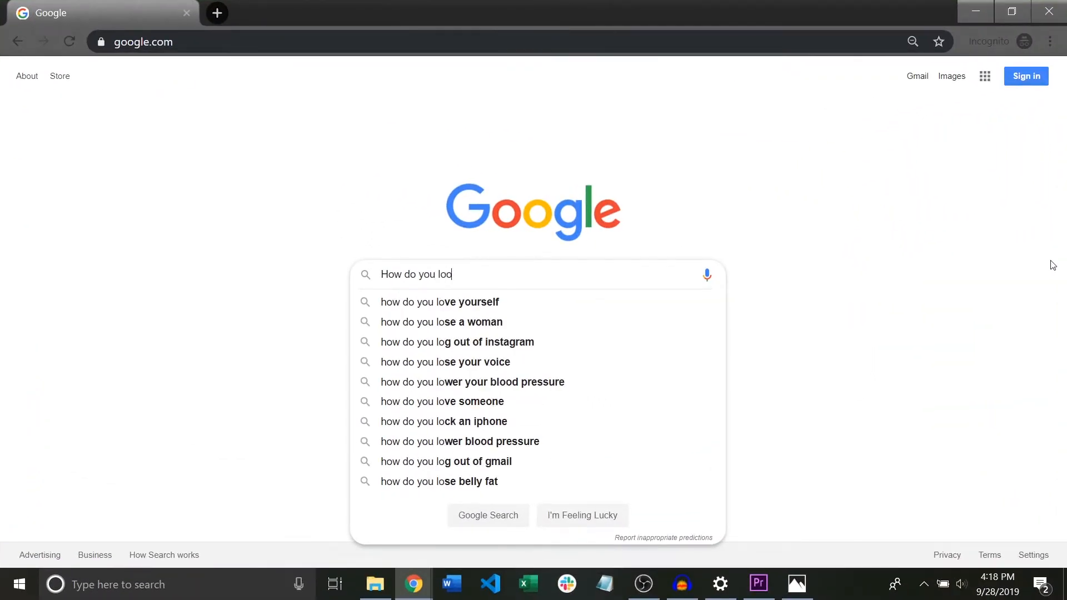
pyautogui.write('se the g')
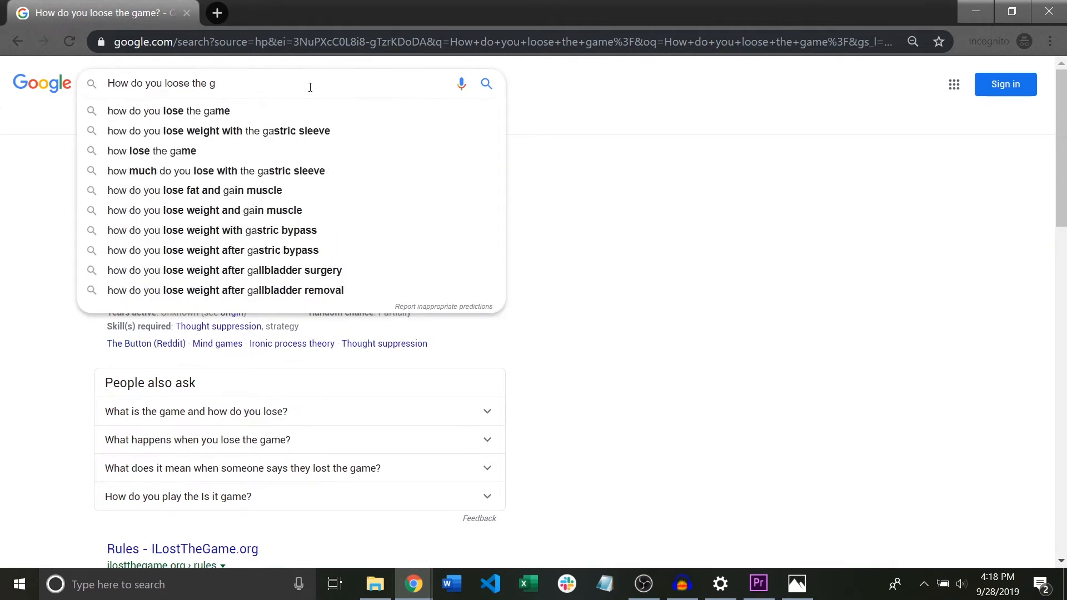
pyautogui.write('Very,')
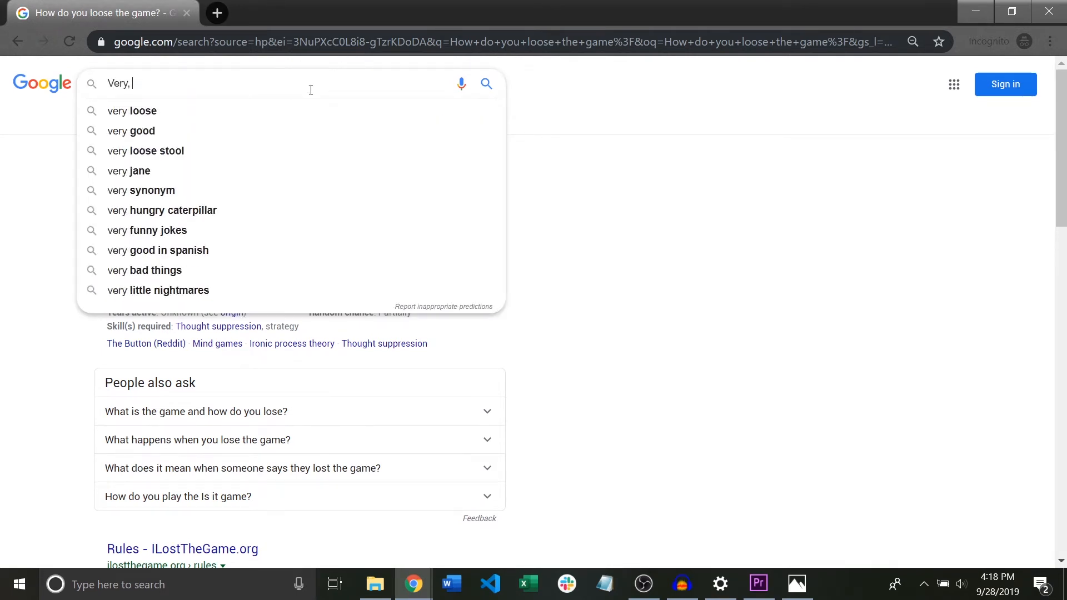
pyautogui.write('very, very')
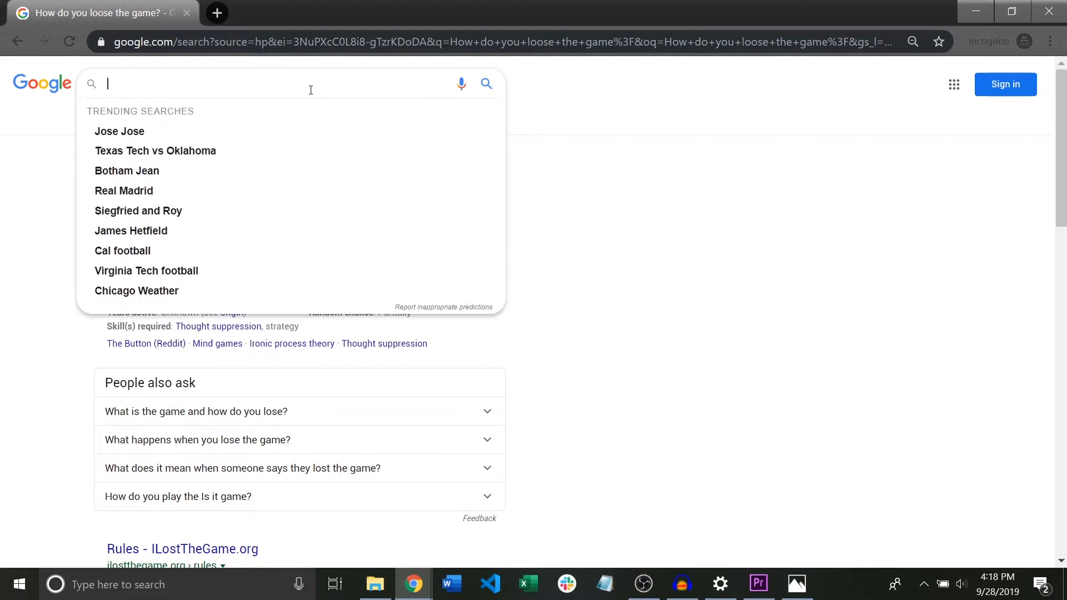
pyautogui.write('How to do a loop')
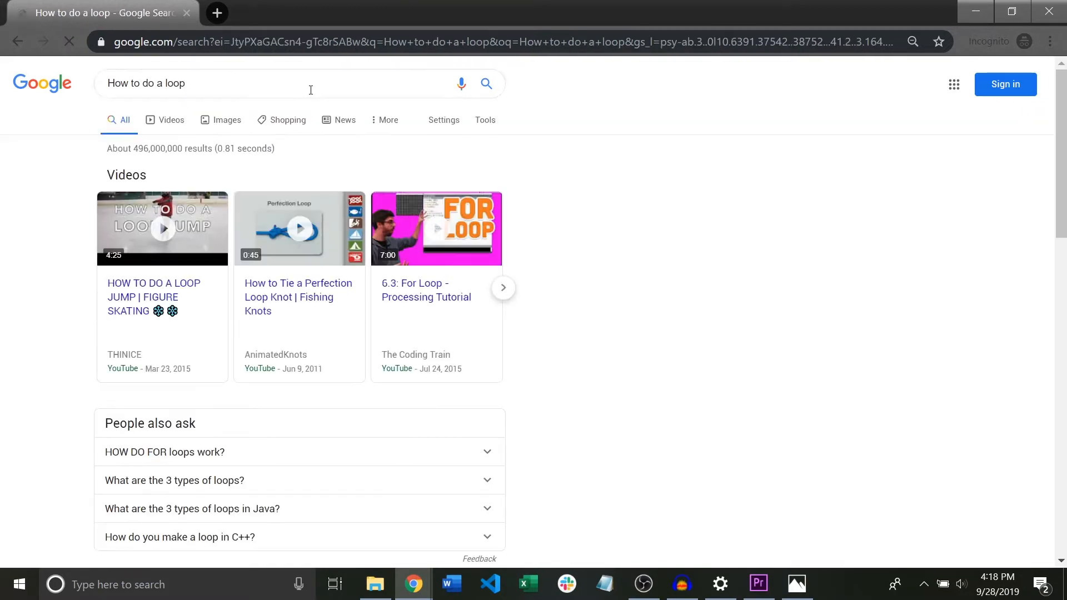
pyautogui.scroll(-3)
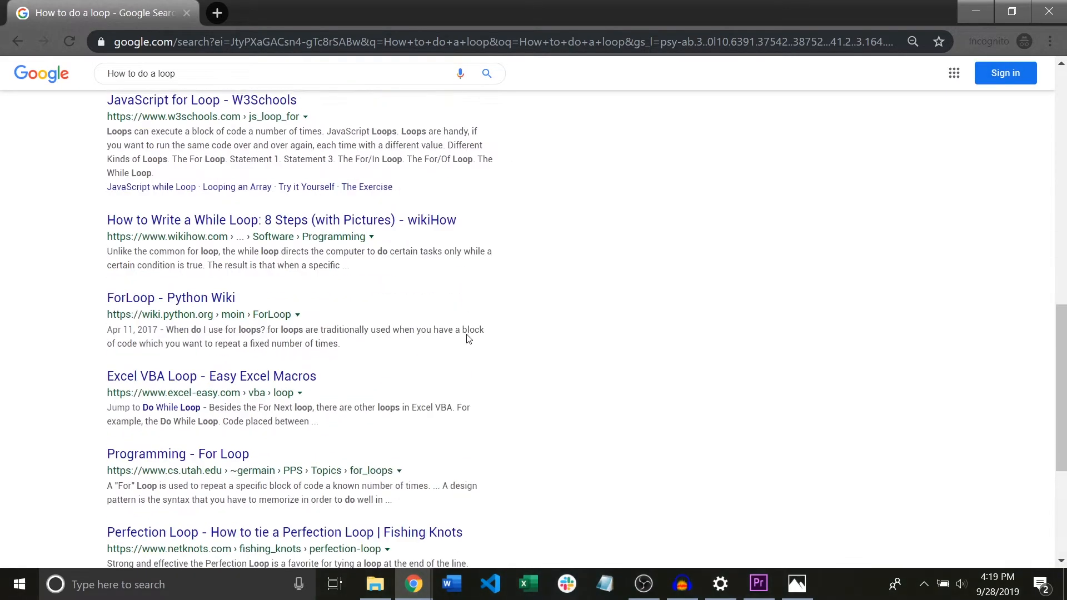
# - Refine the search to 'JavaScript For Loop syntax' and bring up its results
pyautogui.write('JavaScript')
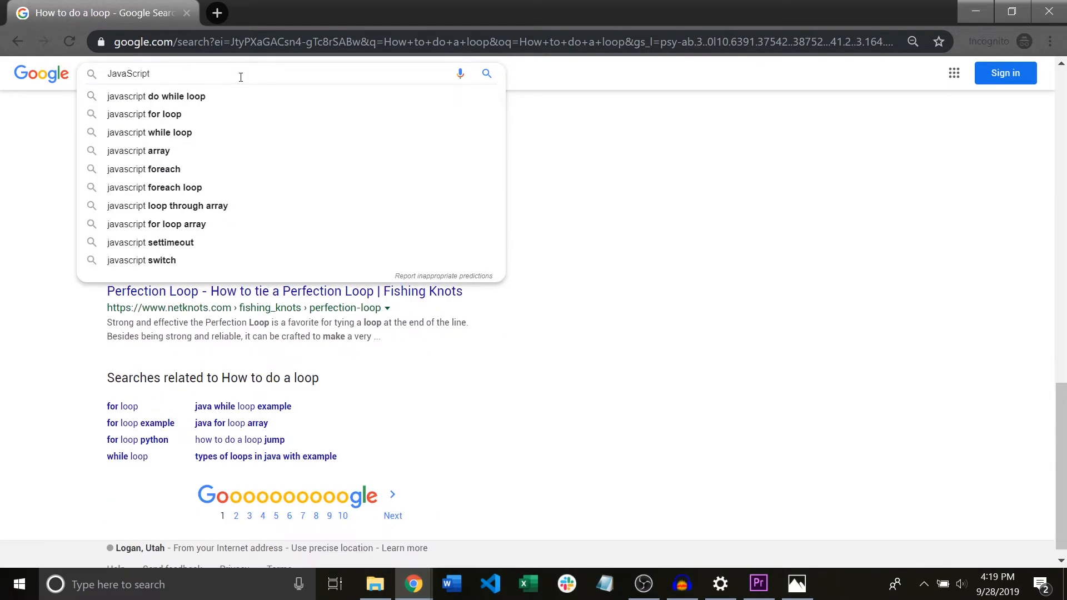
pyautogui.press('Return')
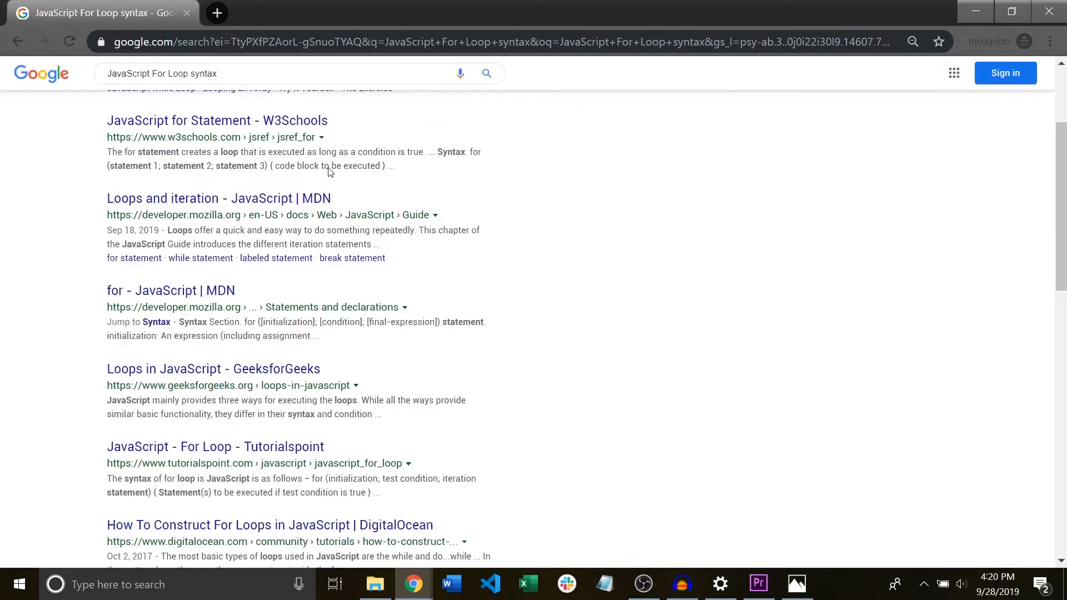
pyautogui.click(217, 120)
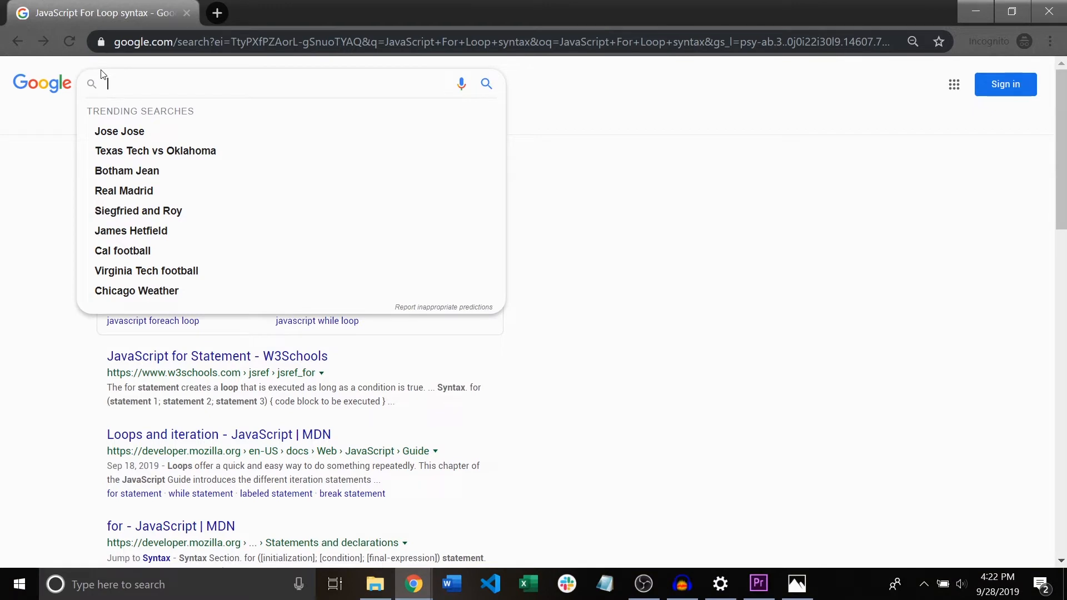
# - Search whether a const can be used in a C++ for loop and open the Stack Overflow question on reinitializing a constant
pyautogui.write('Can you usea constant')
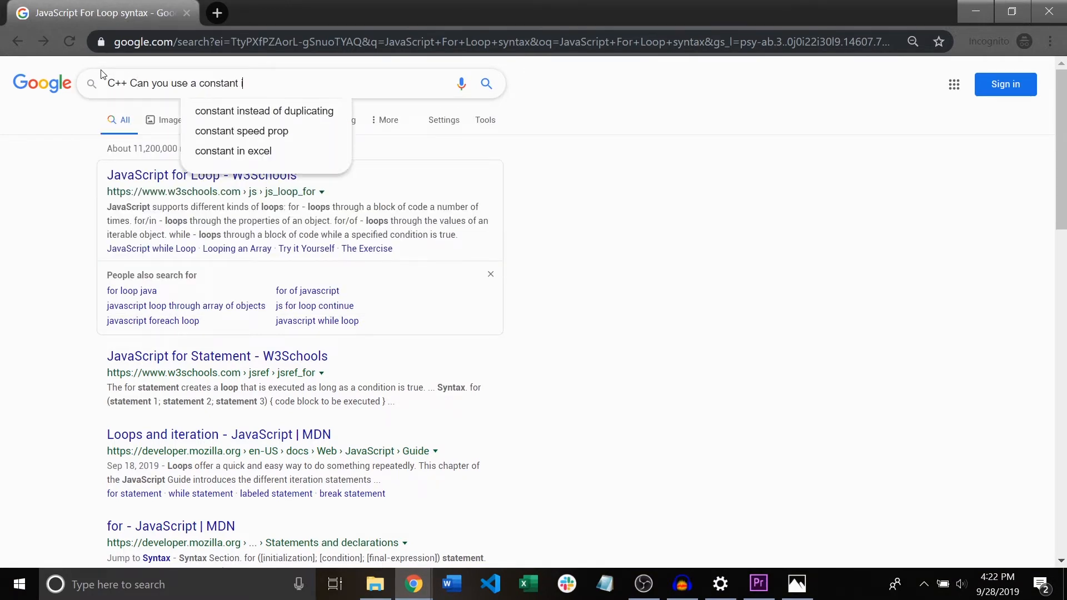
pyautogui.press('Return')
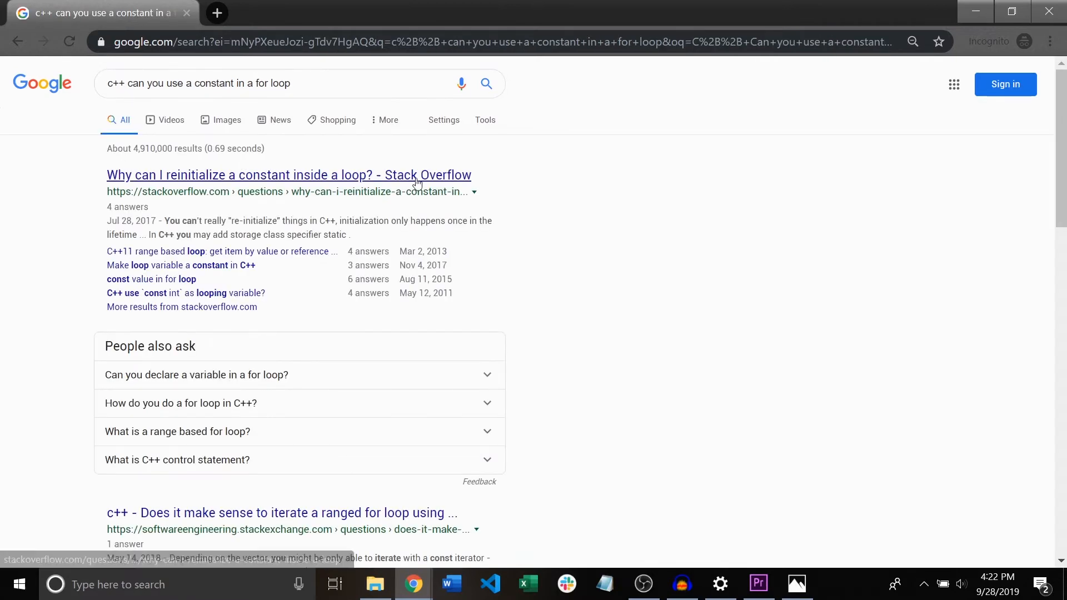
pyautogui.click(289, 174)
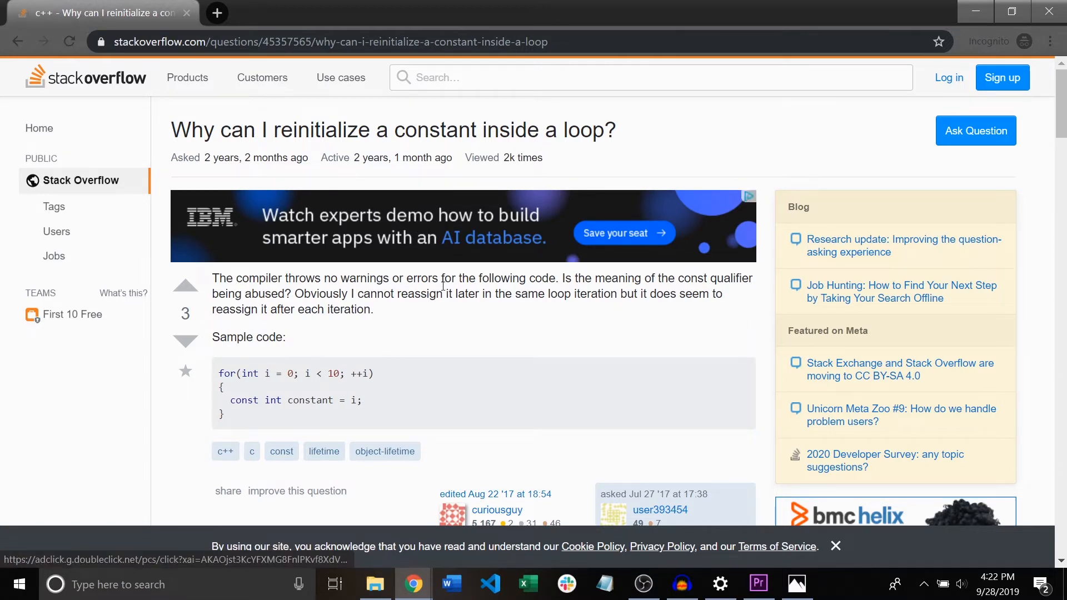
pyautogui.scroll(-3)
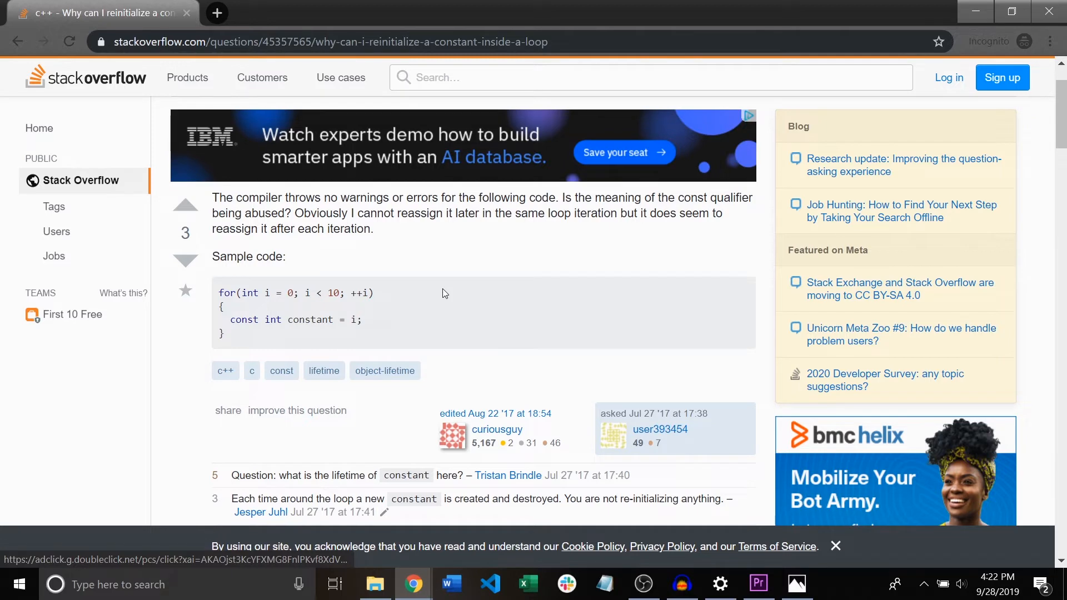
pyautogui.scroll(-3)
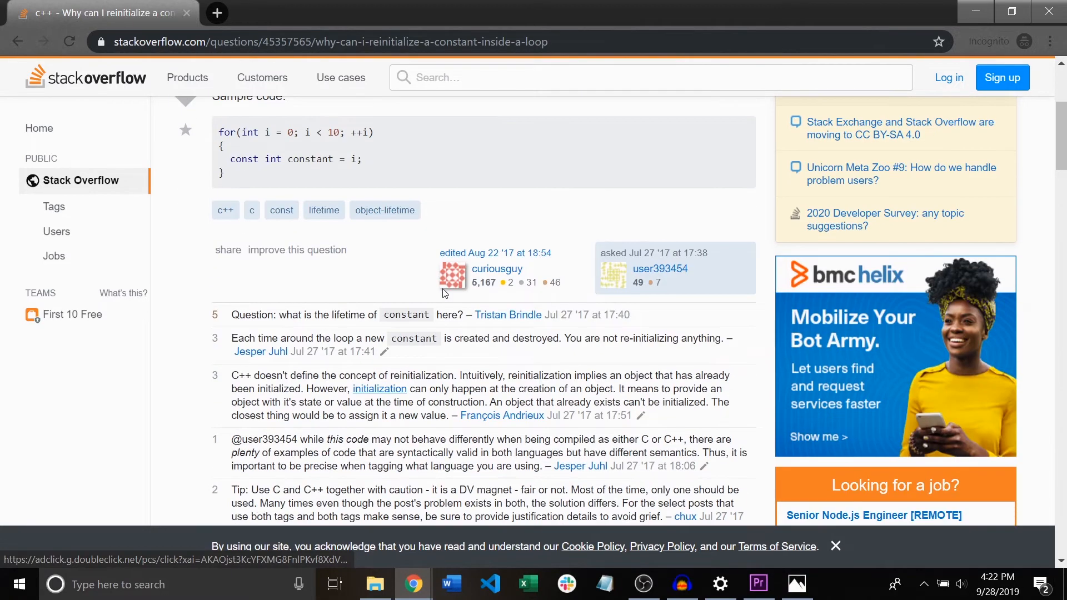
pyautogui.scroll(-3)
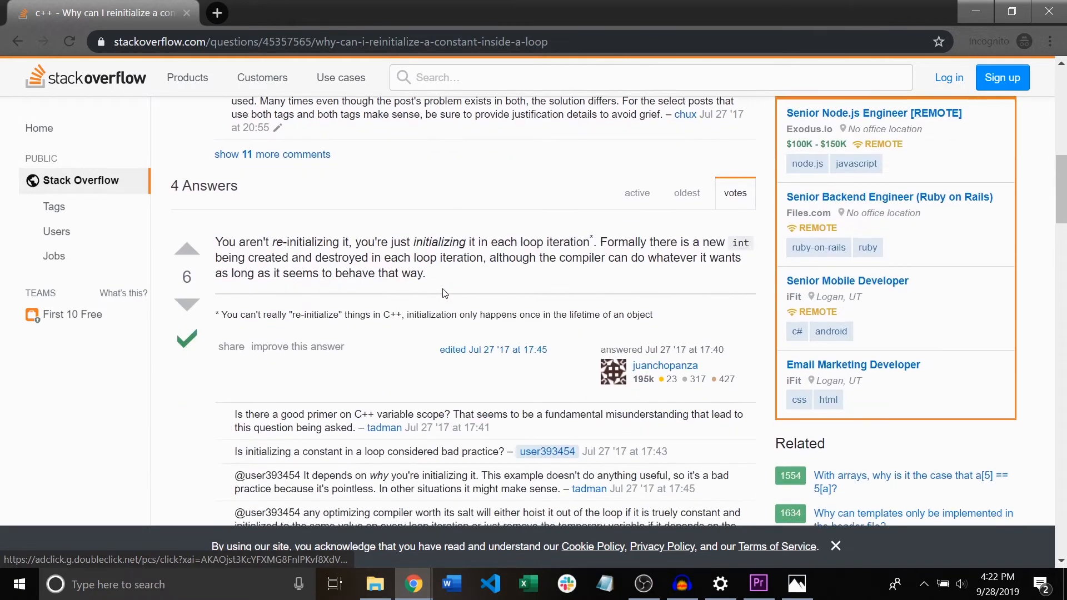
pyautogui.scroll(-3)
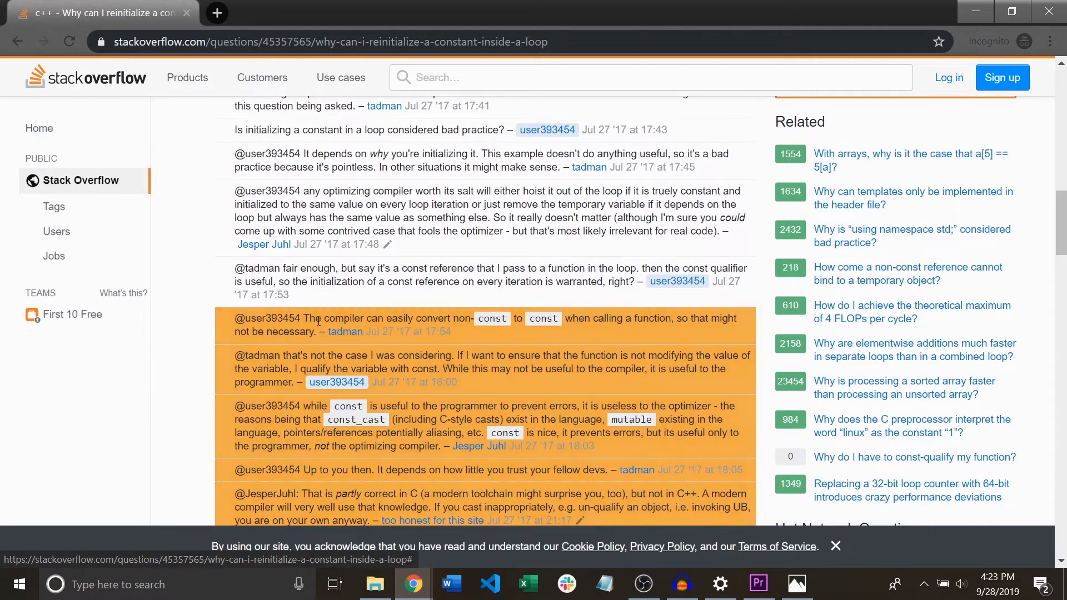
pyautogui.scroll(3)
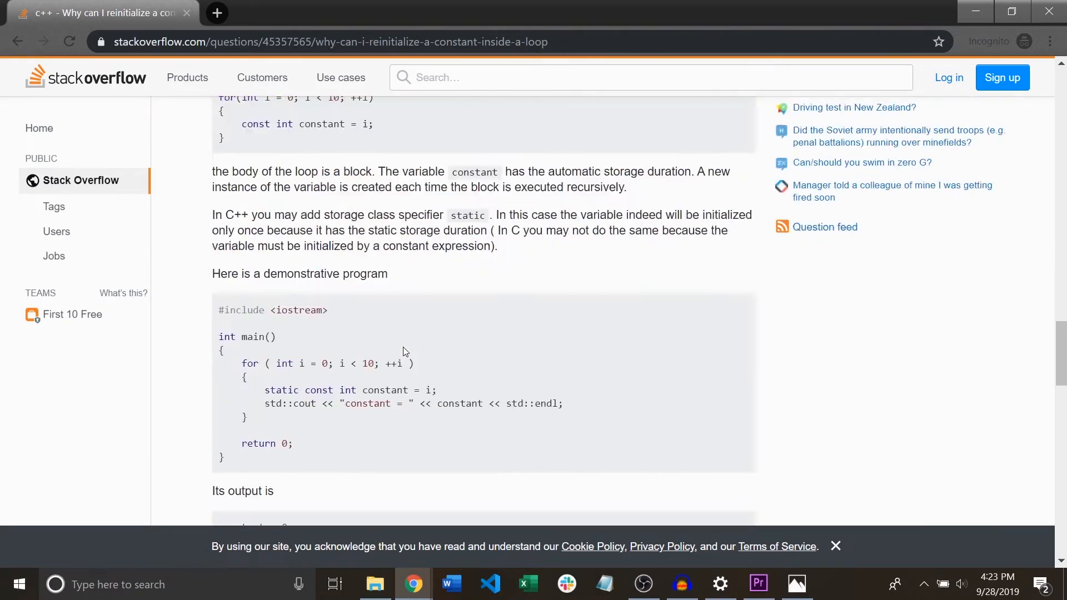
pyautogui.scroll(3)
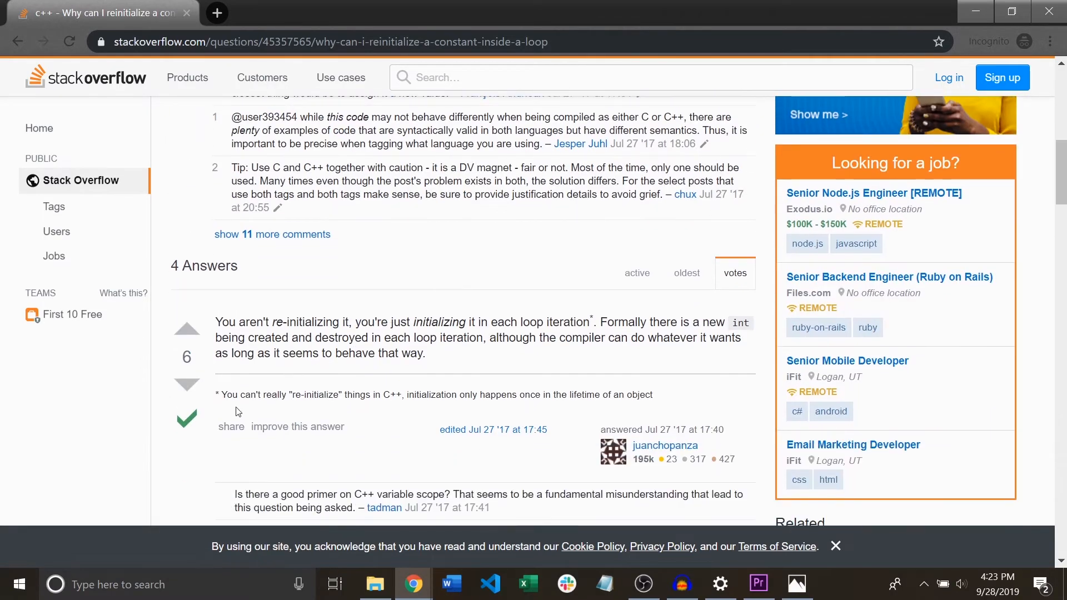
pyautogui.moveTo(207, 415)
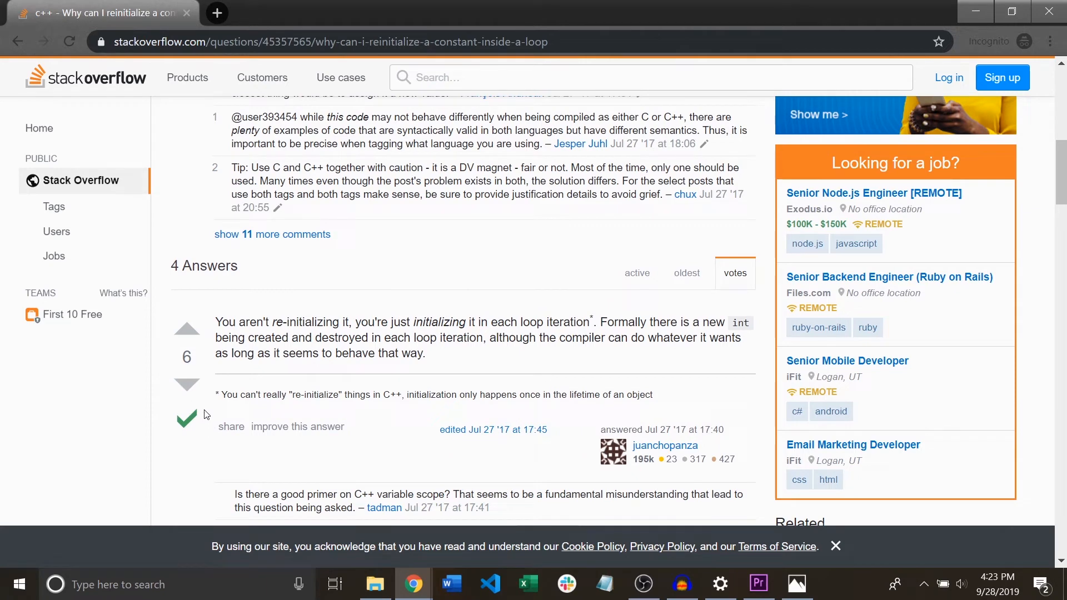
pyautogui.scroll(3)
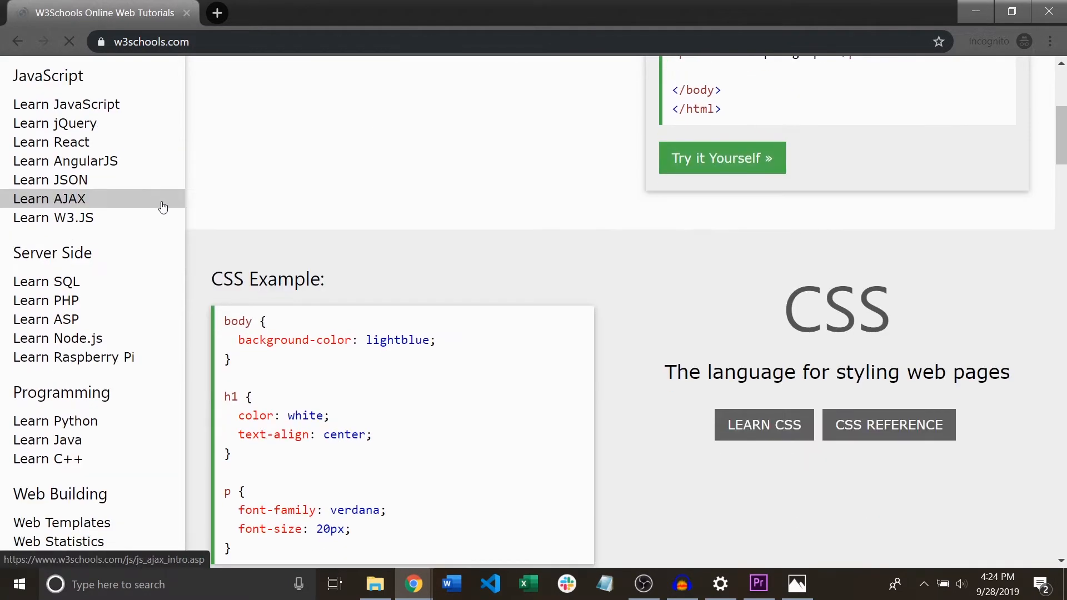
# - Browse the W3Schools home page listings and open the SQL Tutorial from the sidebar
pyautogui.scroll(-3)
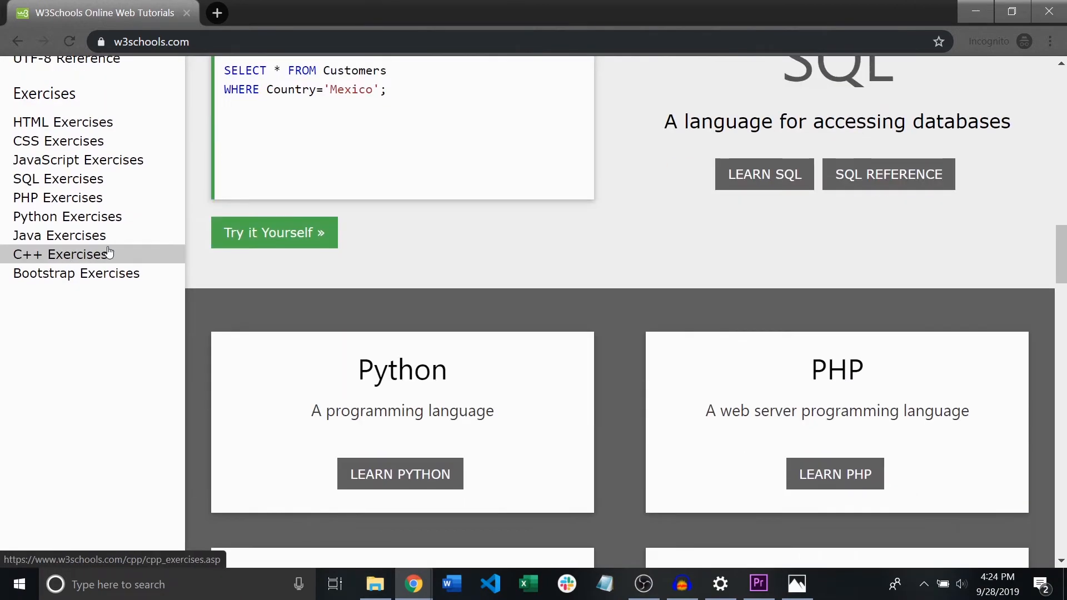
pyautogui.scroll(-3)
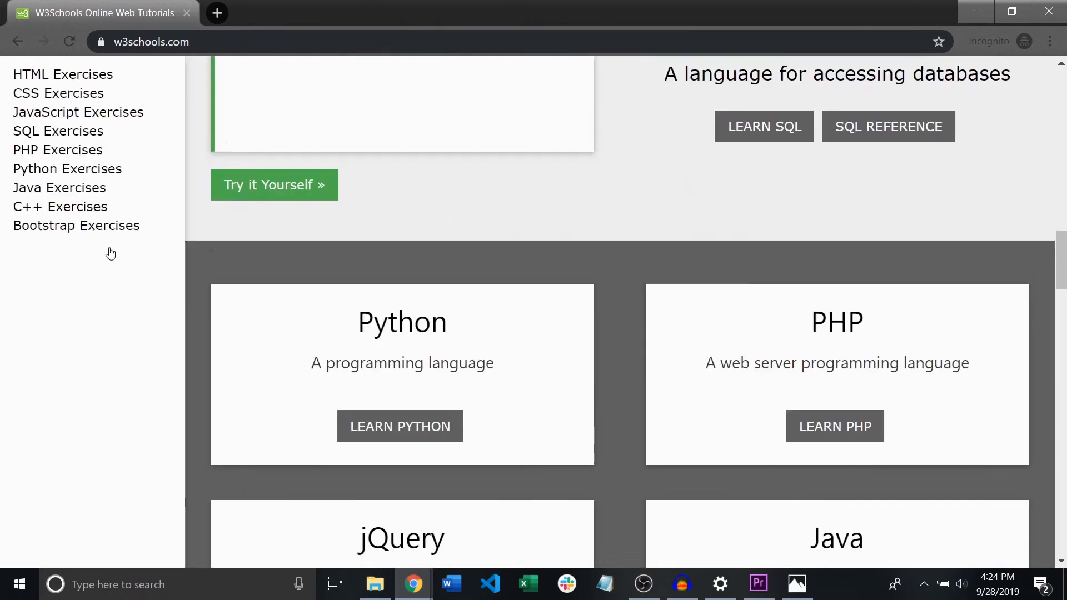
pyautogui.scroll(3)
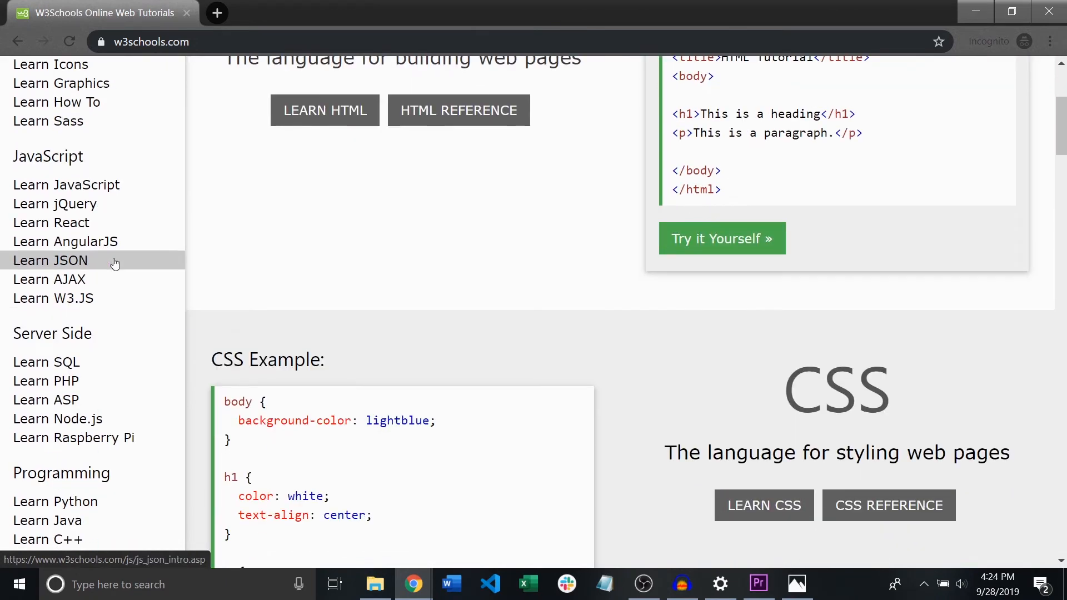
pyautogui.click(45, 361)
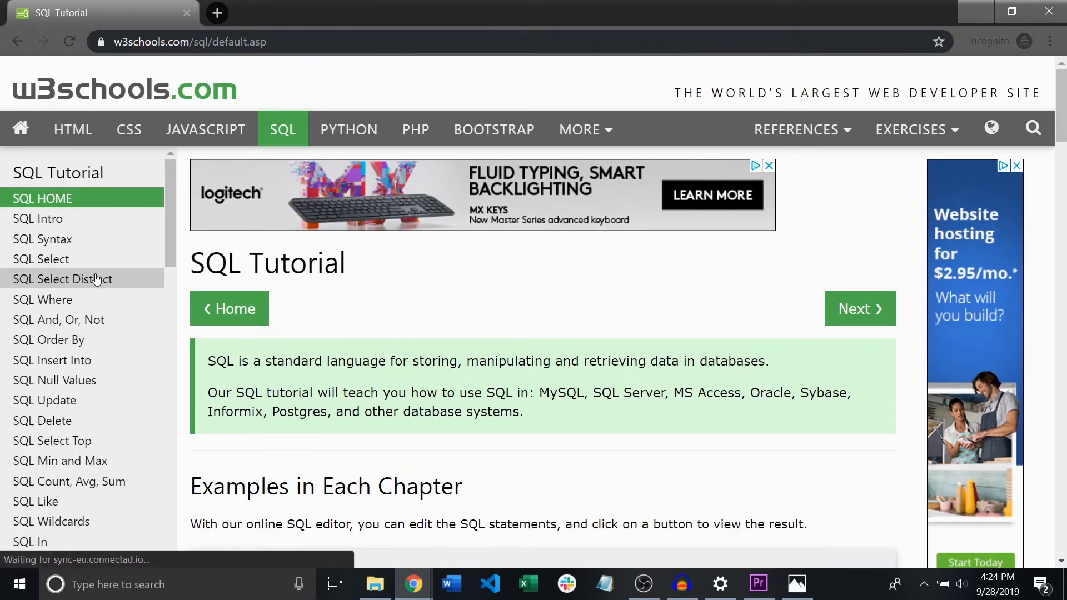
# - Fill 'Sel' into the Customers SELECT exercise, submit it, reveal the answer, and move to Exercise 2
pyautogui.scroll(-3)
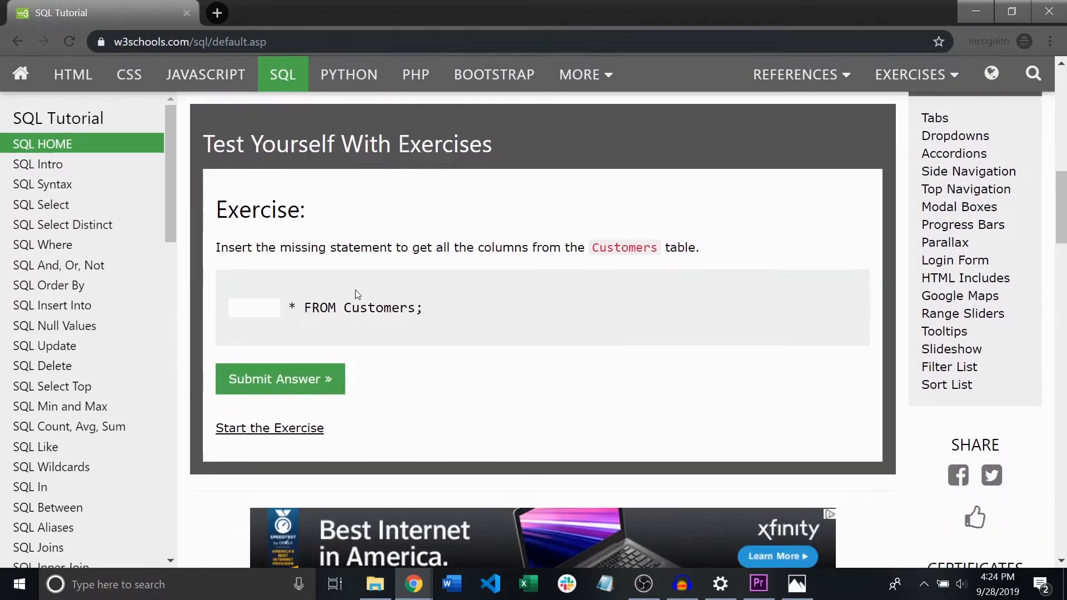
pyautogui.write('Sel')
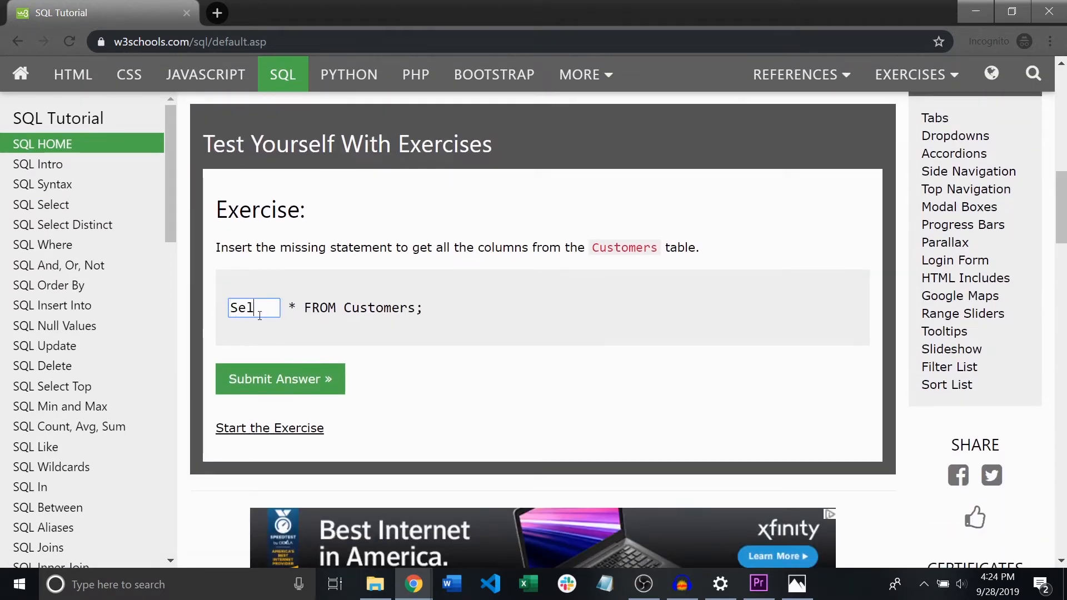
pyautogui.click(269, 428)
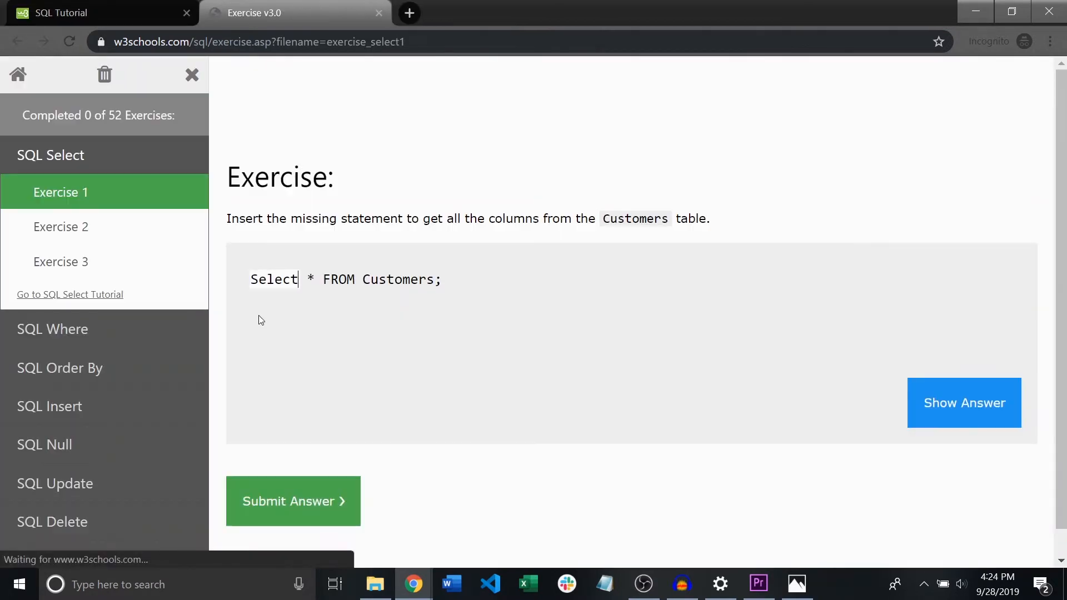
pyautogui.click(964, 402)
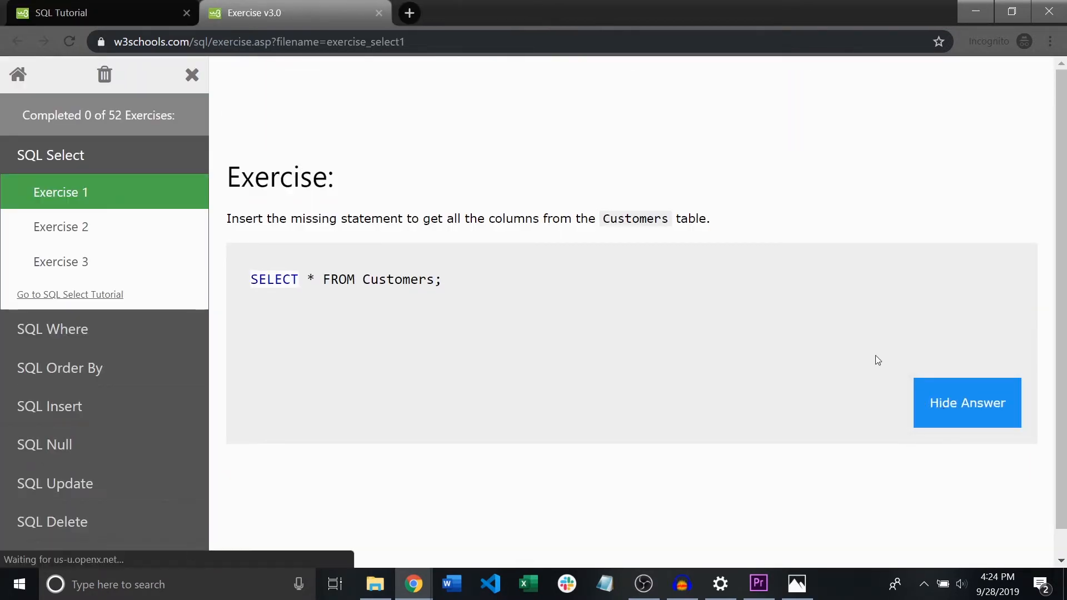
pyautogui.click(409, 13)
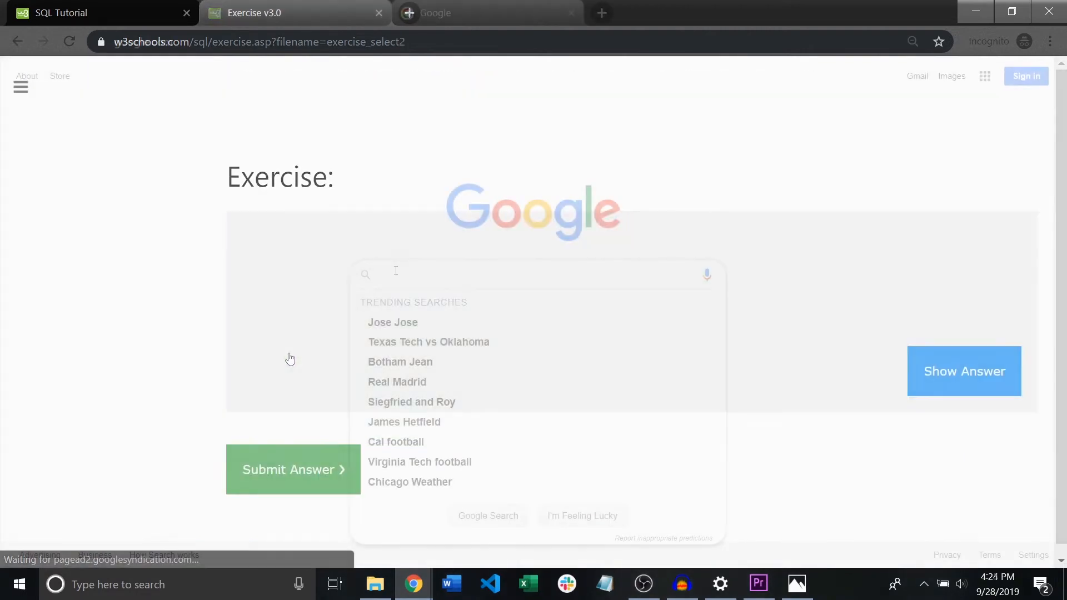
# - In a new tab search 'kotlin documentation' and open the Reference - Kotlin Programming Language result
pyautogui.click(487, 13)
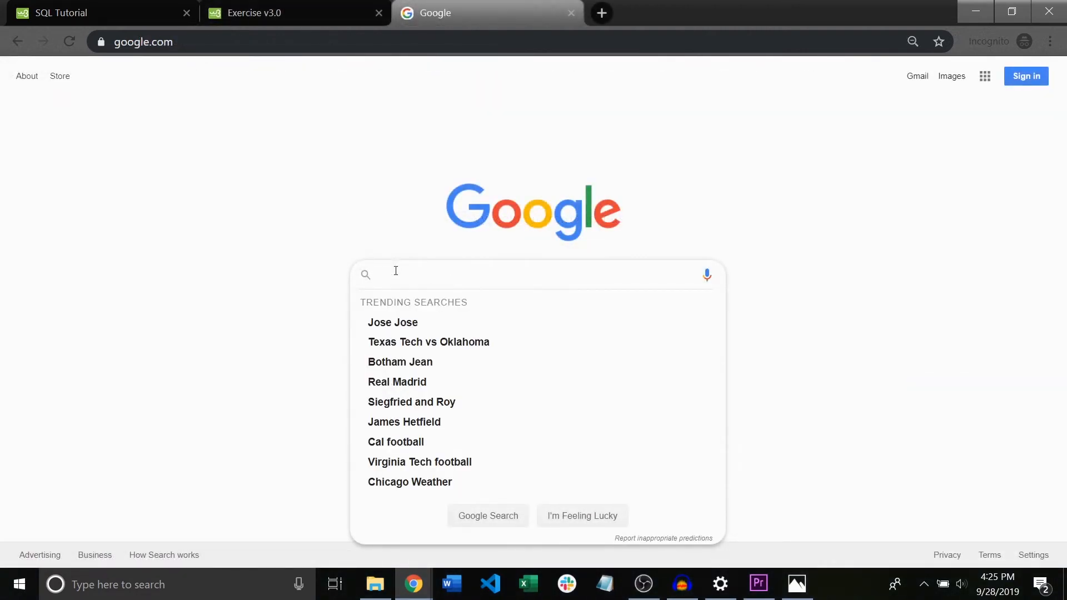
pyautogui.write('Ks')
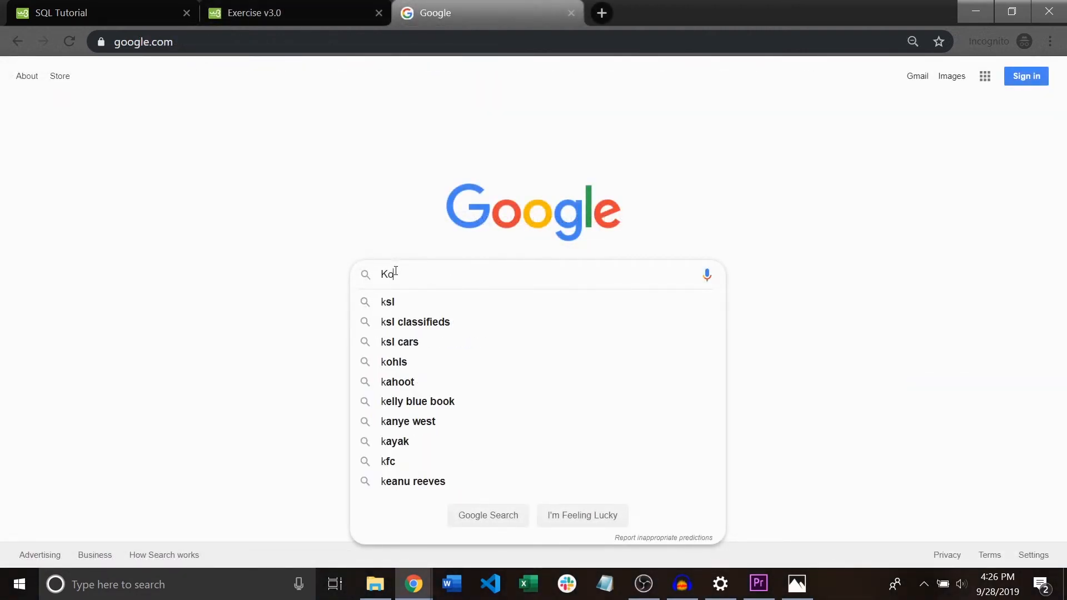
pyautogui.write('tlin')
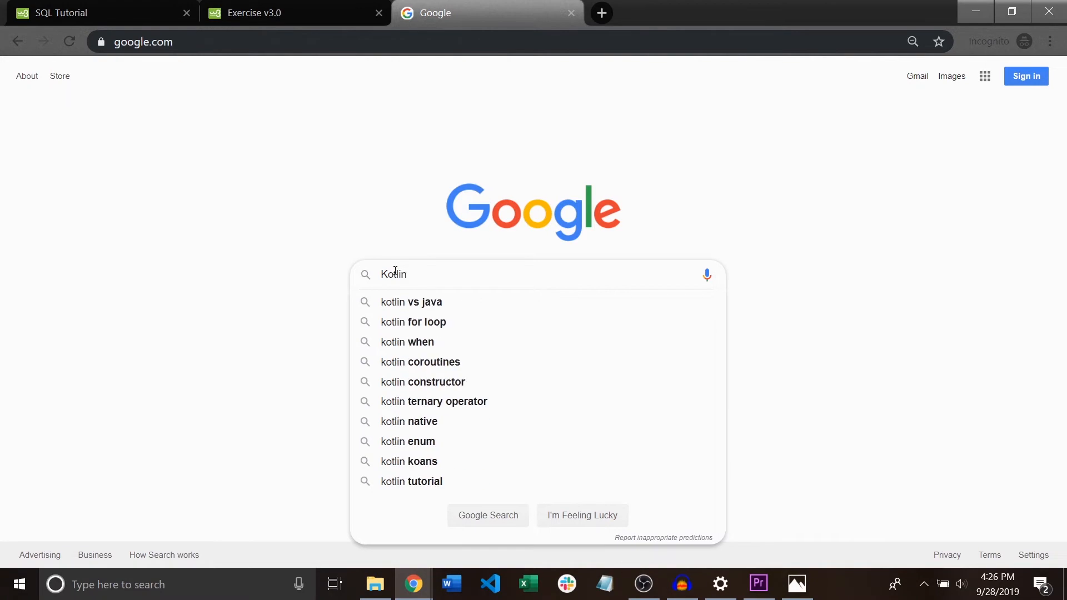
pyautogui.write('Doc')
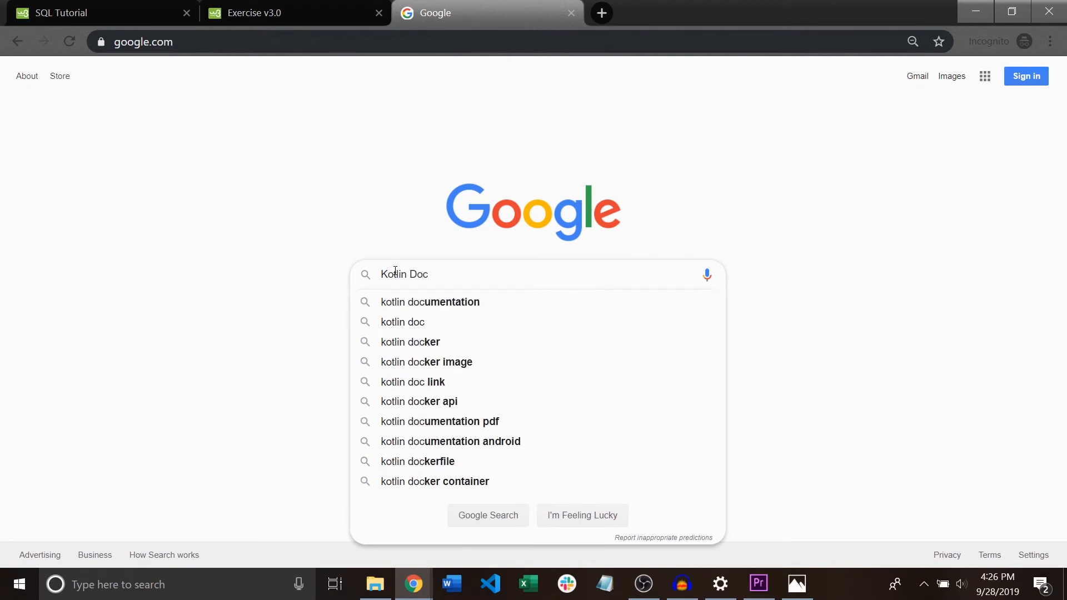
pyautogui.click(429, 301)
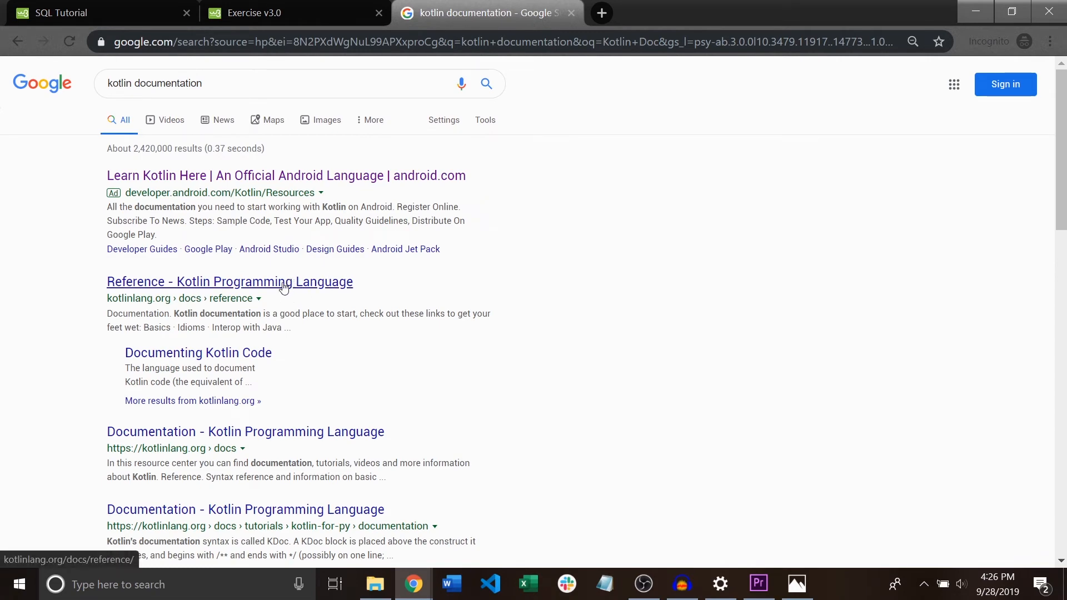
pyautogui.click(229, 281)
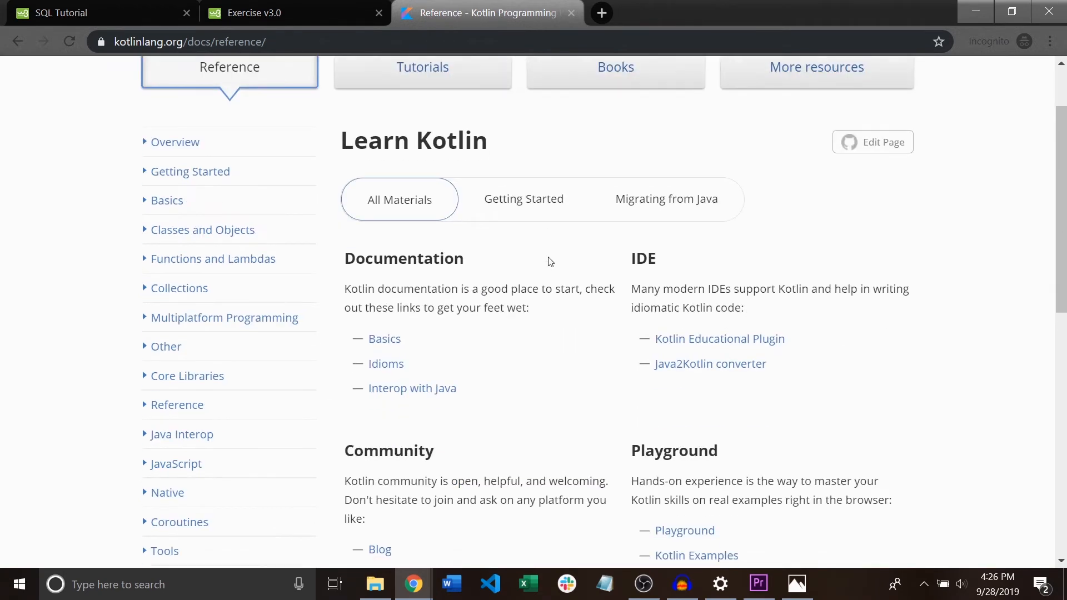
# - Skim the Basic Syntax page, then open Control Flow under Basics in the sidebar
pyautogui.scroll(-3)
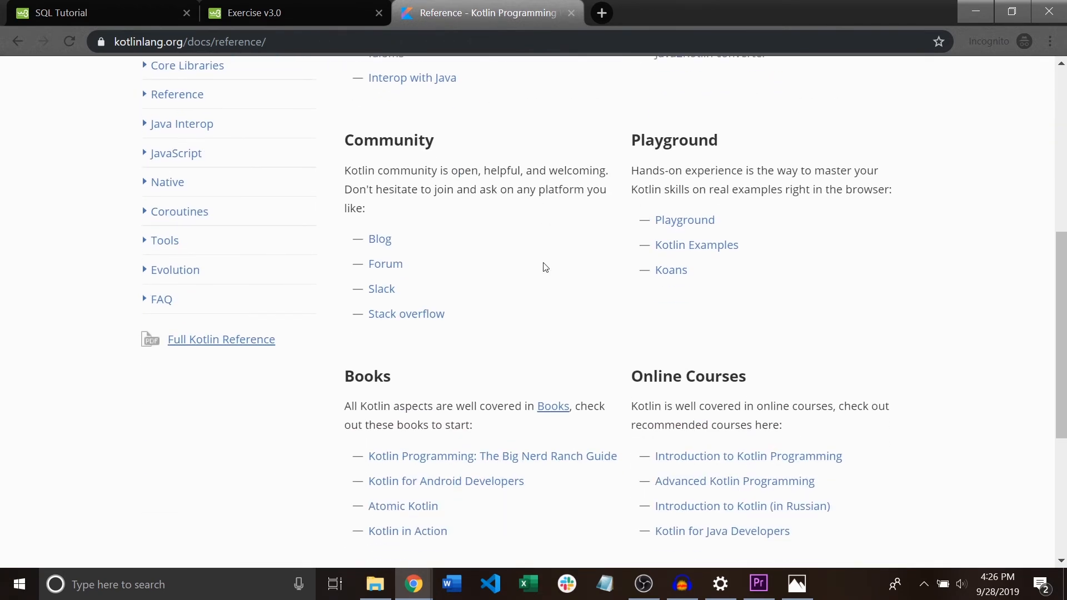
pyautogui.scroll(3)
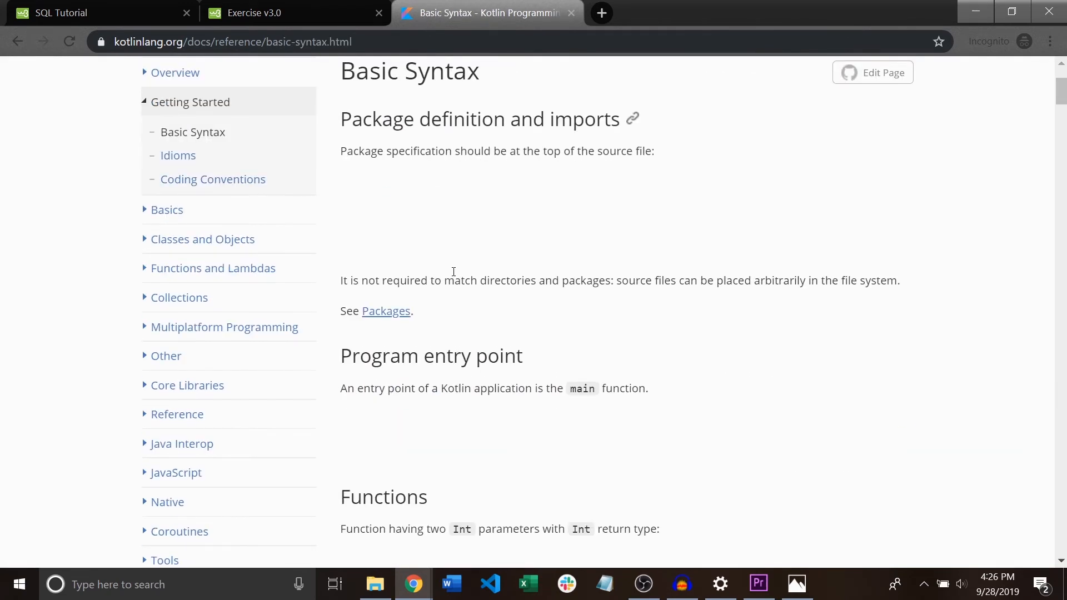
pyautogui.scroll(-3)
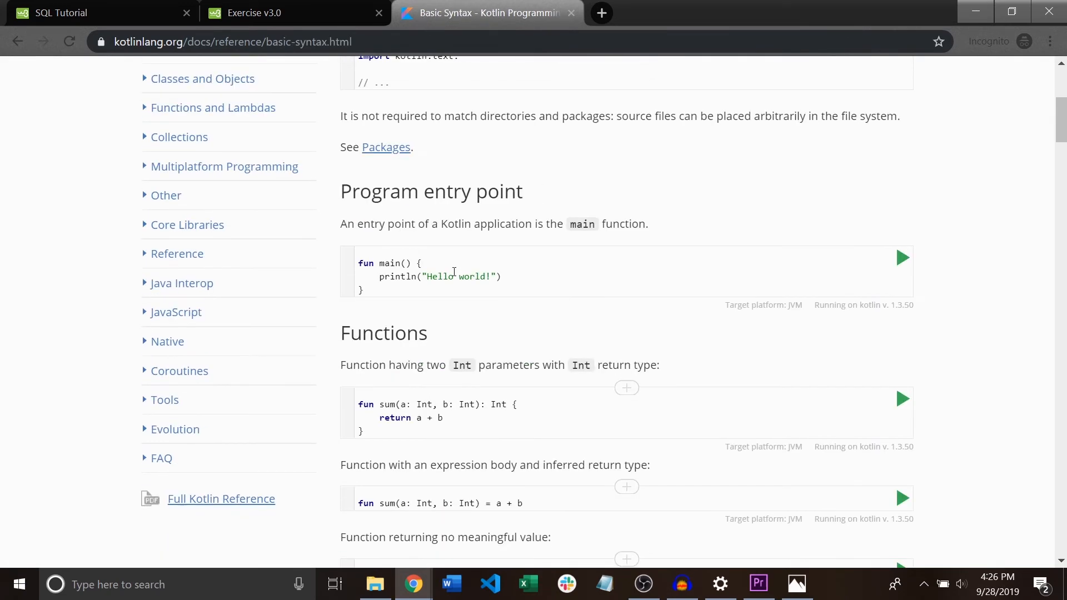
pyautogui.scroll(3)
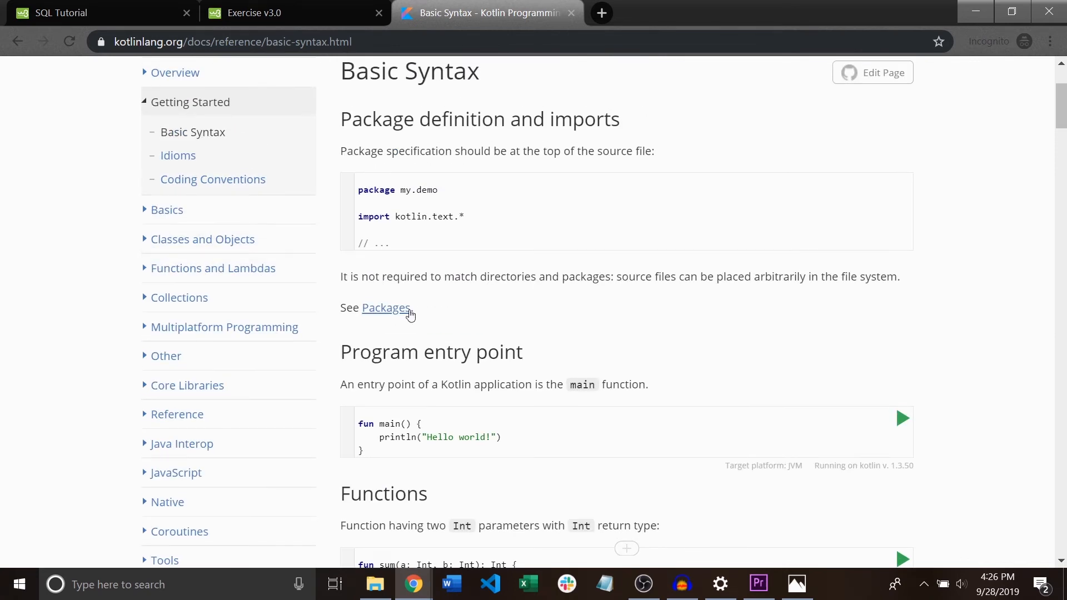
pyautogui.scroll(3)
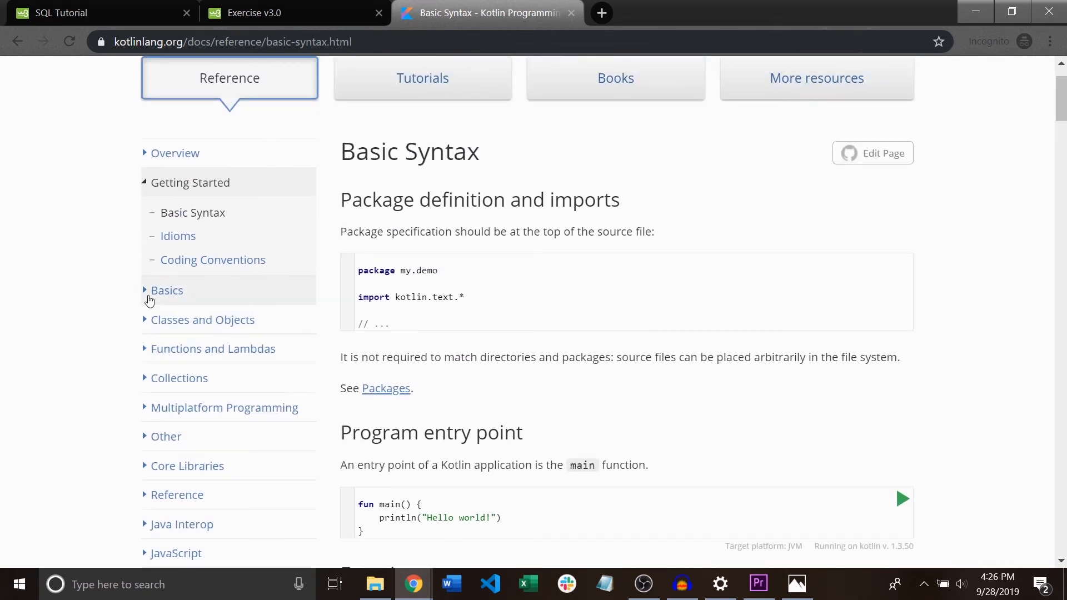
pyautogui.click(167, 290)
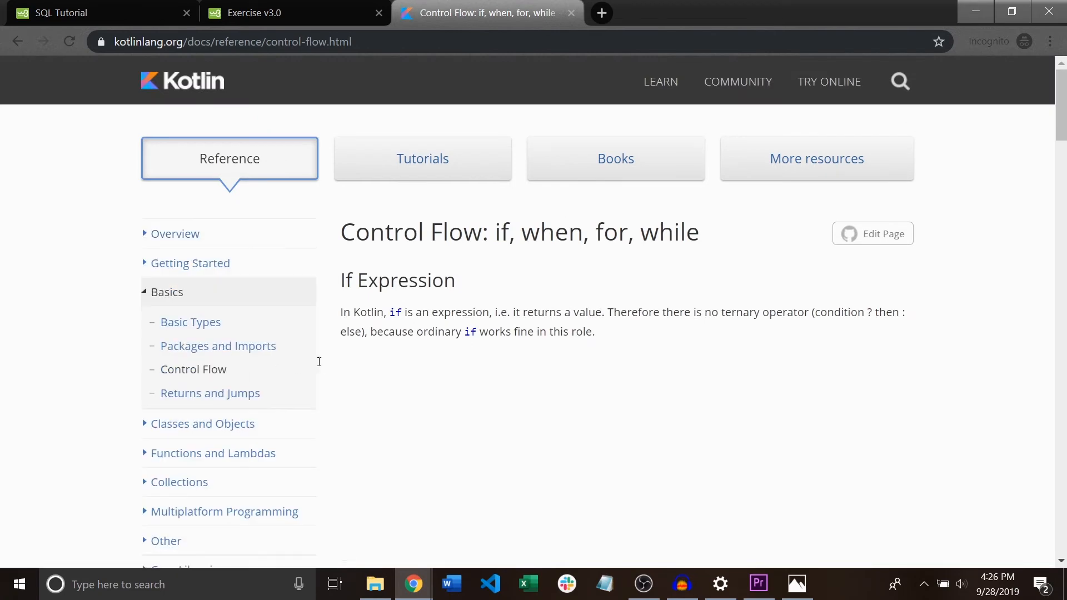
# - Read down the Control Flow page through the if and when sections to For Loops
pyautogui.scroll(-3)
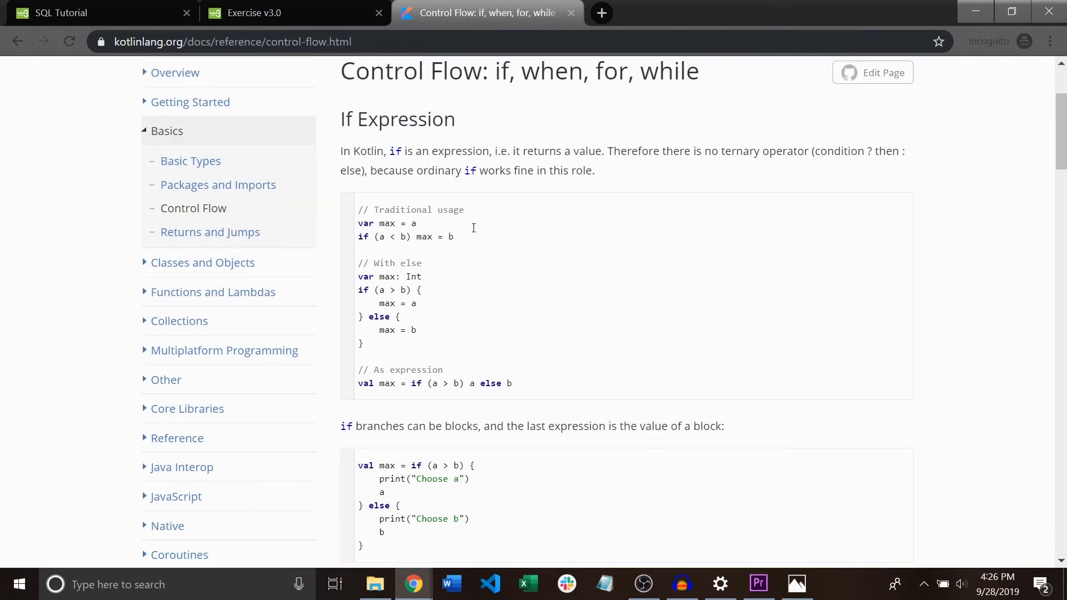
pyautogui.scroll(-3)
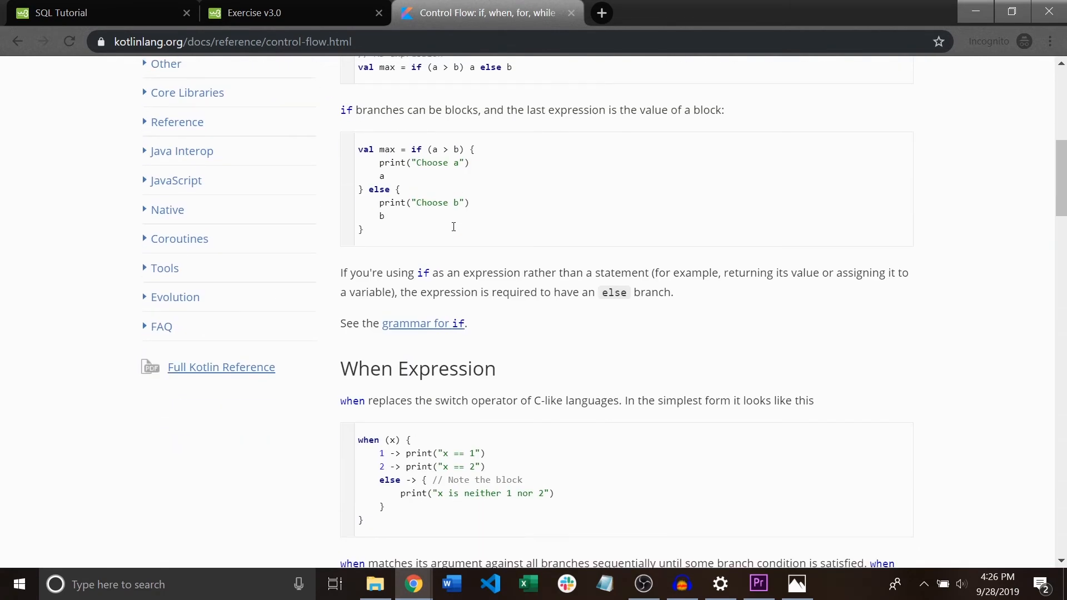
pyautogui.scroll(-3)
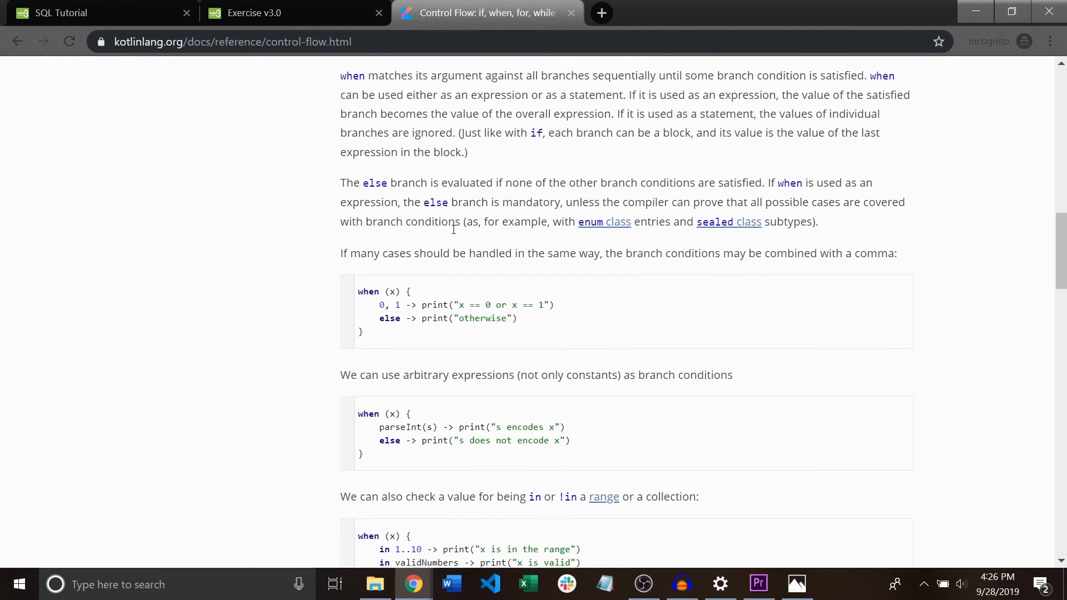
pyautogui.scroll(-3)
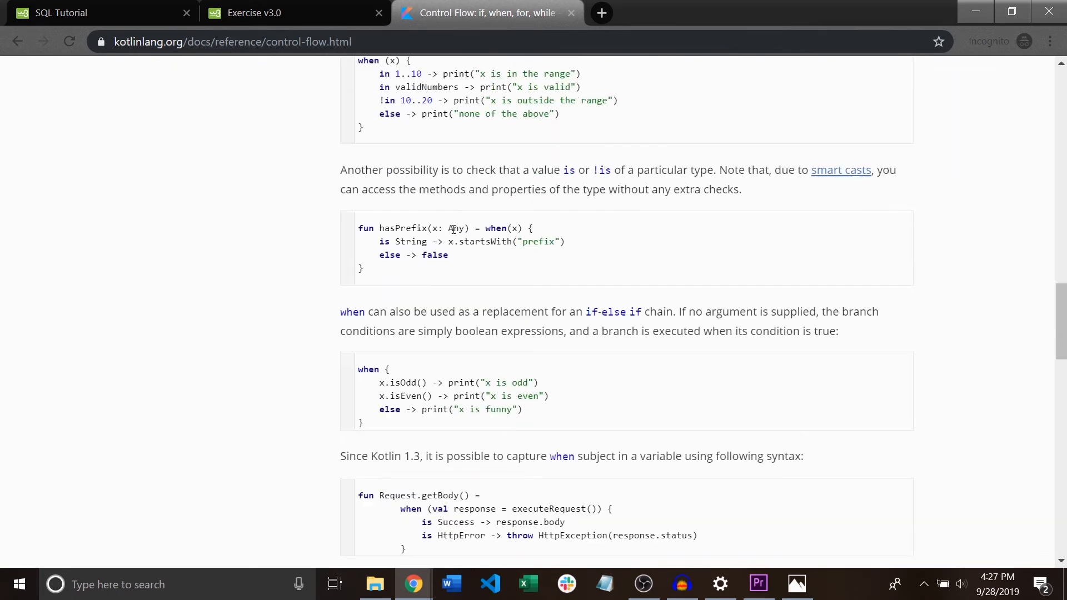
pyautogui.scroll(-3)
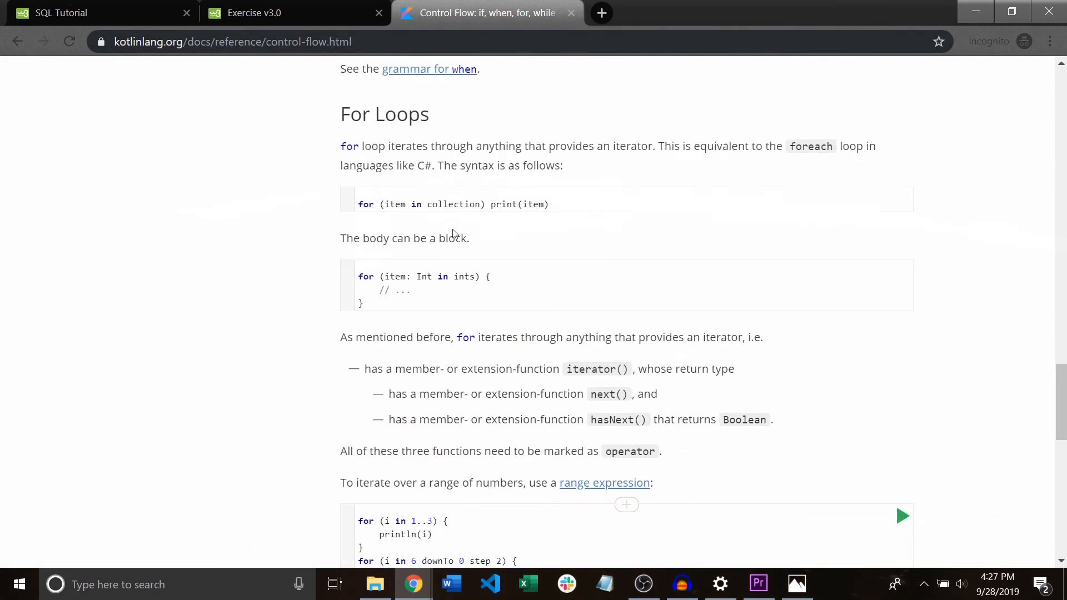